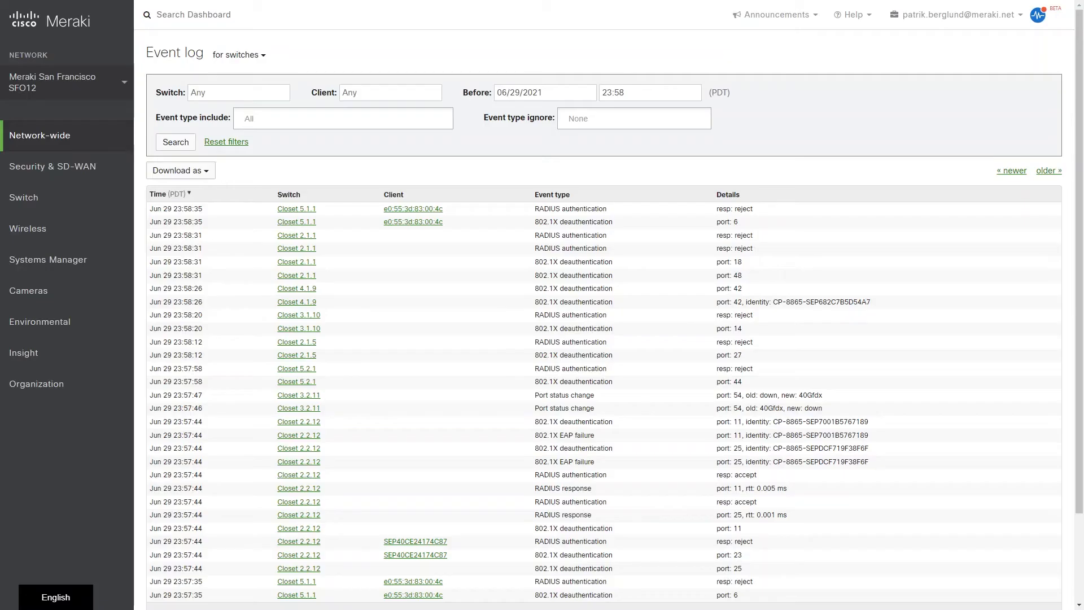
Tour Wireless Access points, network topology and Health connection issues, ending on device health issues panel.
click(27, 228)
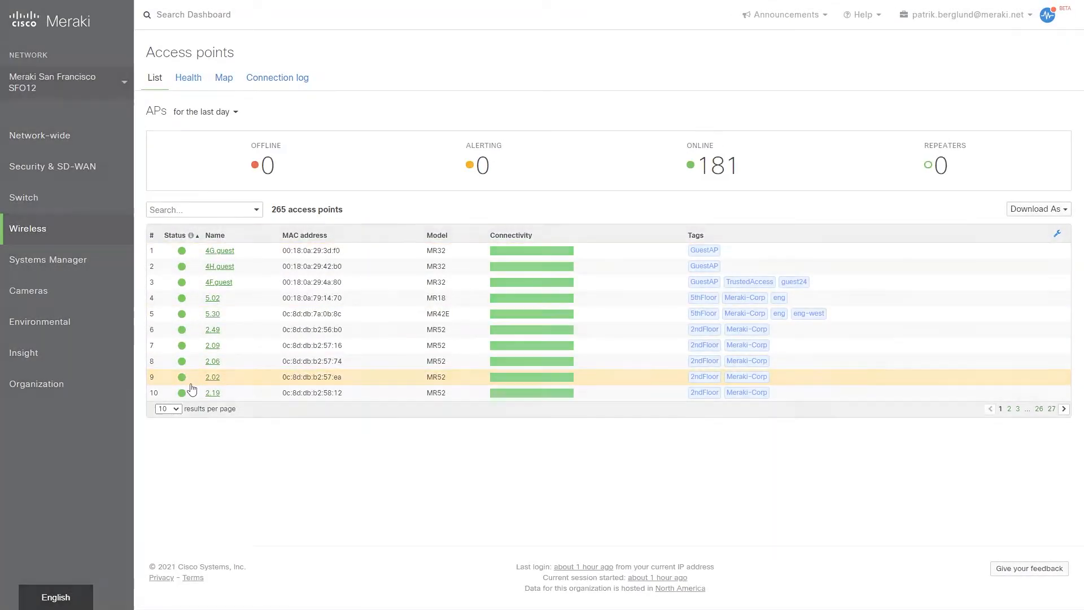
click(40, 134)
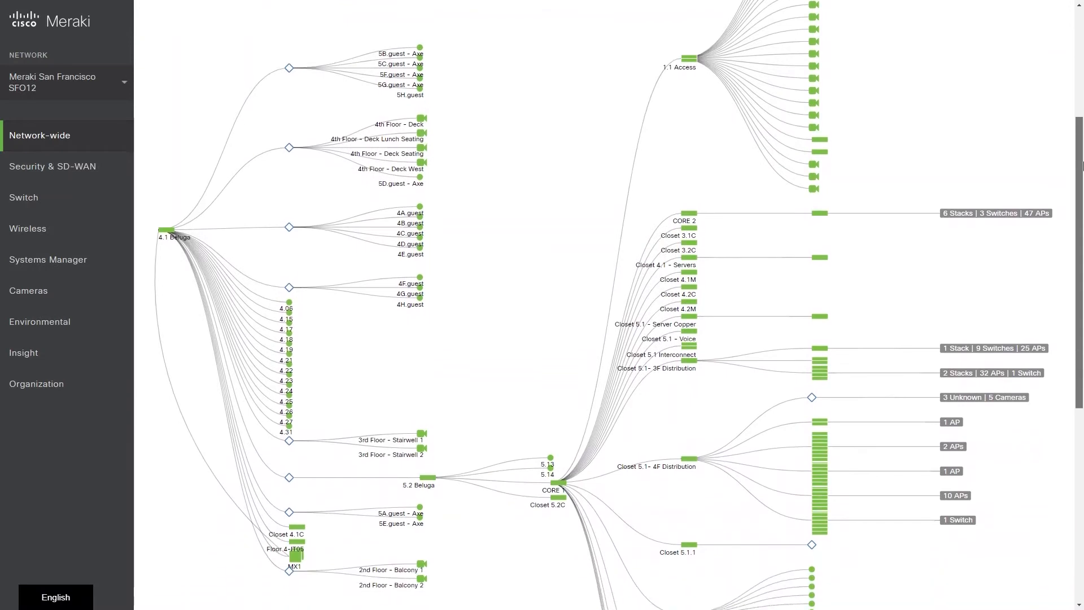
click(27, 228)
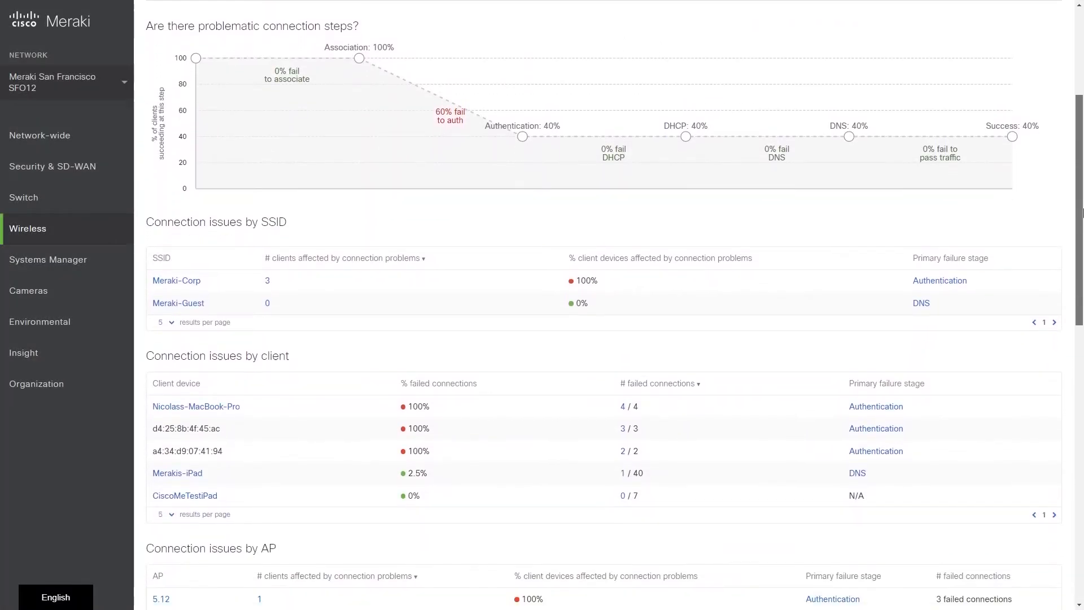
click(40, 135)
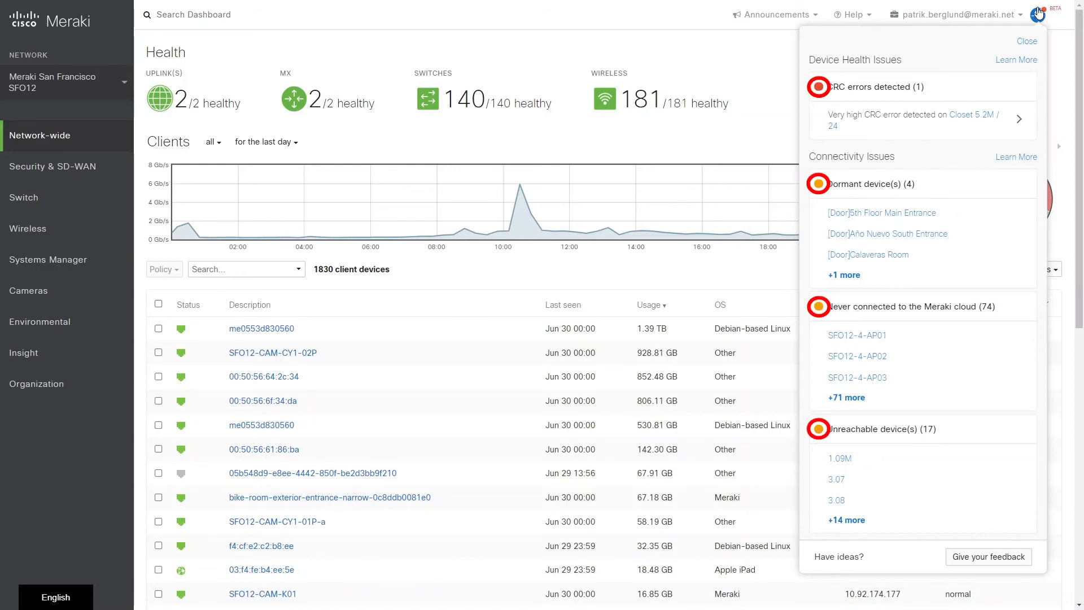
mouse_move(1033, 12)
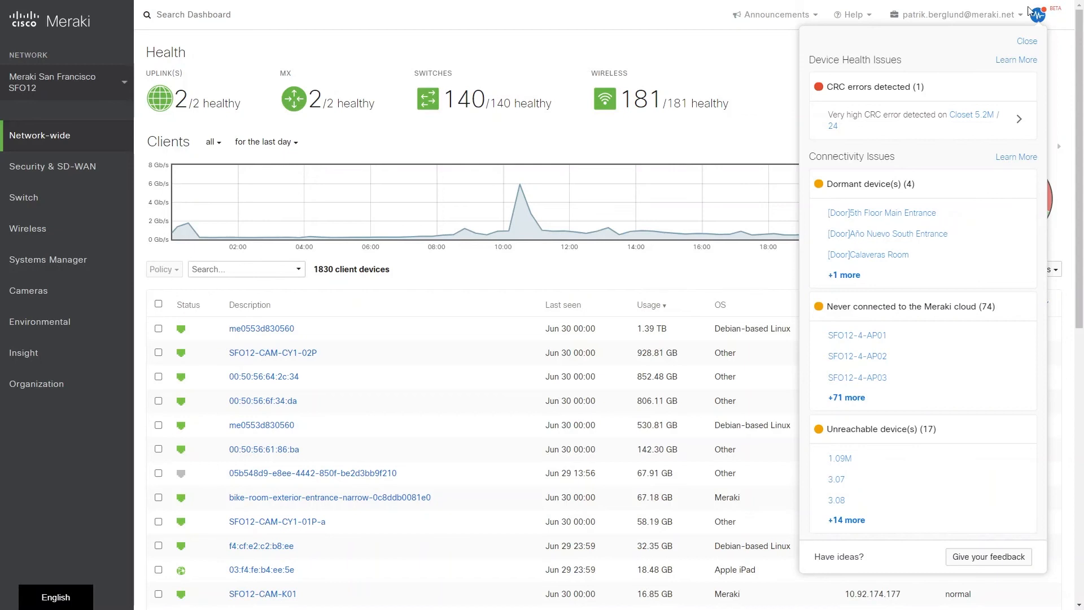
Follow the Closet 5.2M CRC error alert to switch port 24 in the Alert Hub.
click(972, 115)
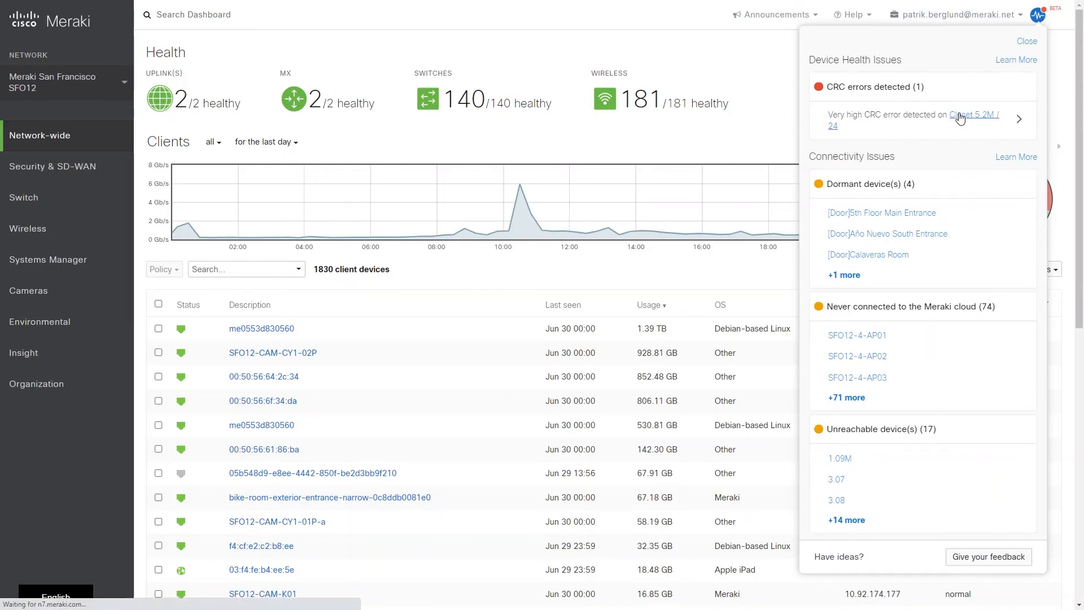
click(24, 188)
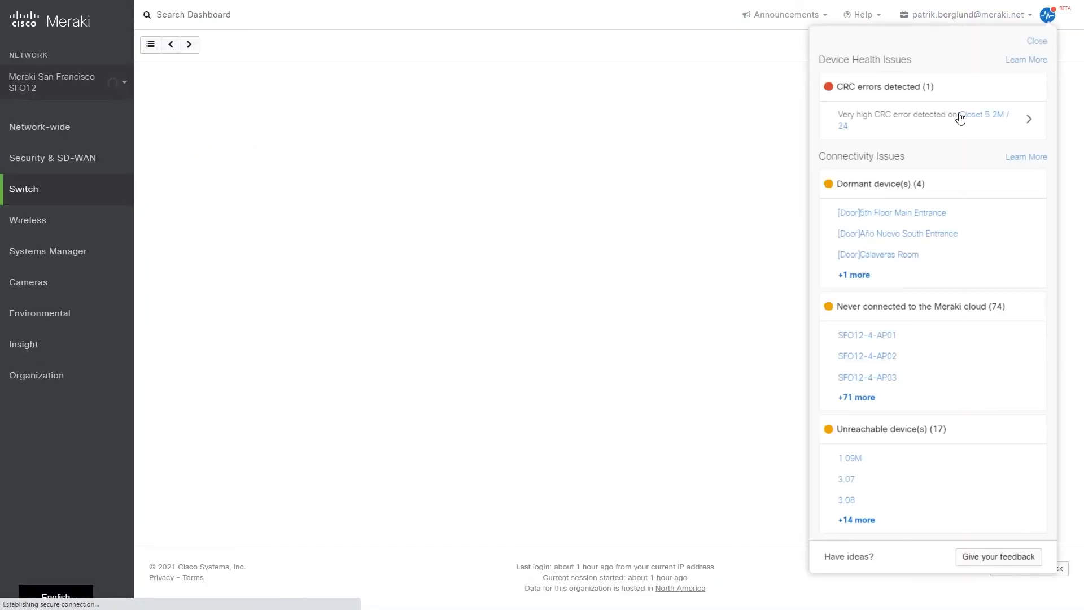
click(960, 118)
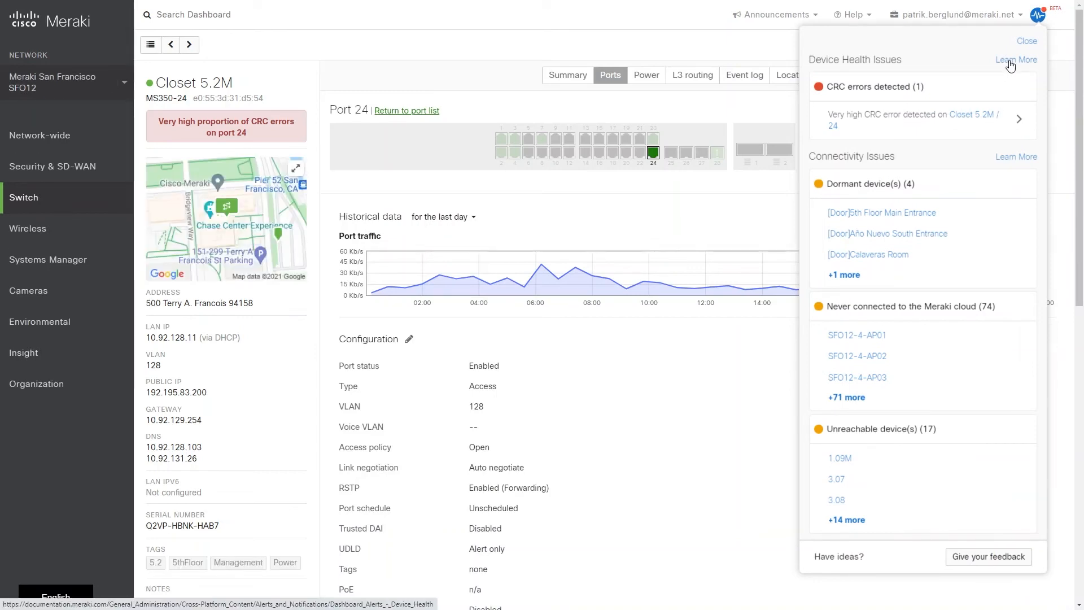
View the Learn More documentation on Device Health alert triggers and troubleshooting.
click(1016, 60)
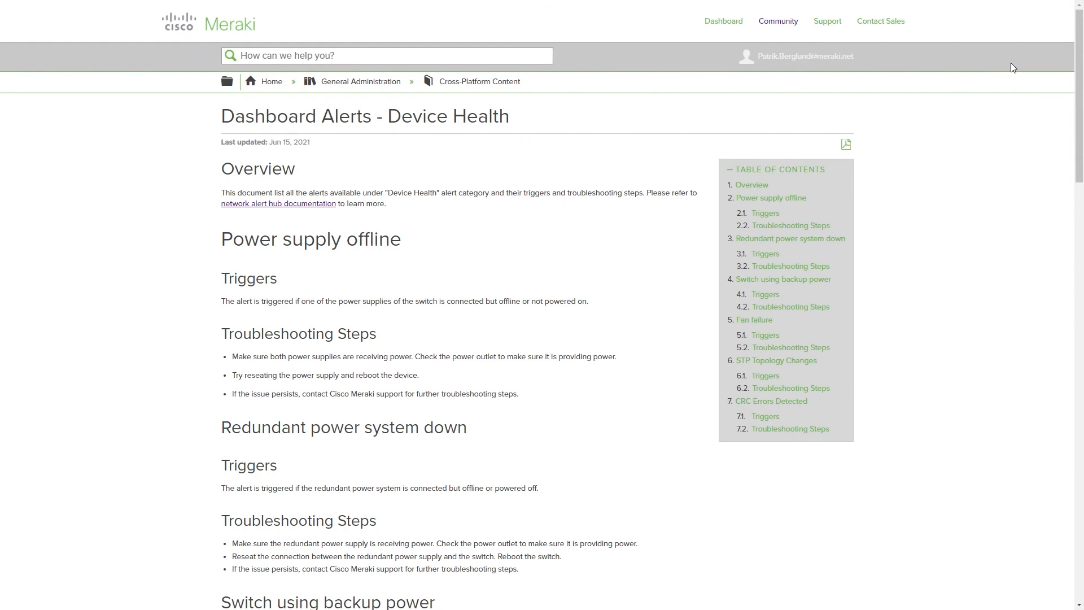
scroll(down, 3)
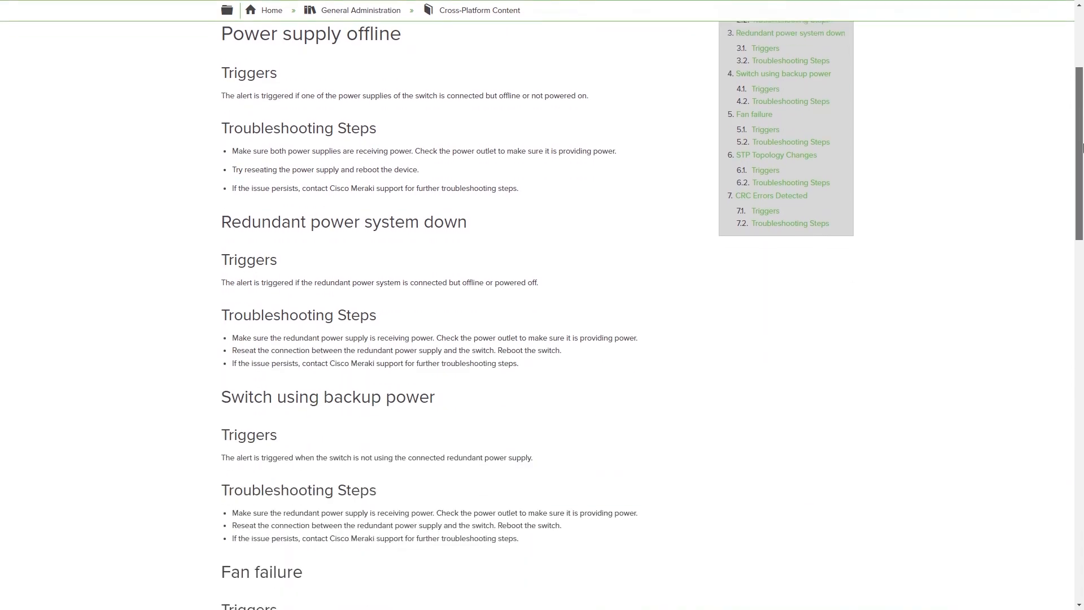